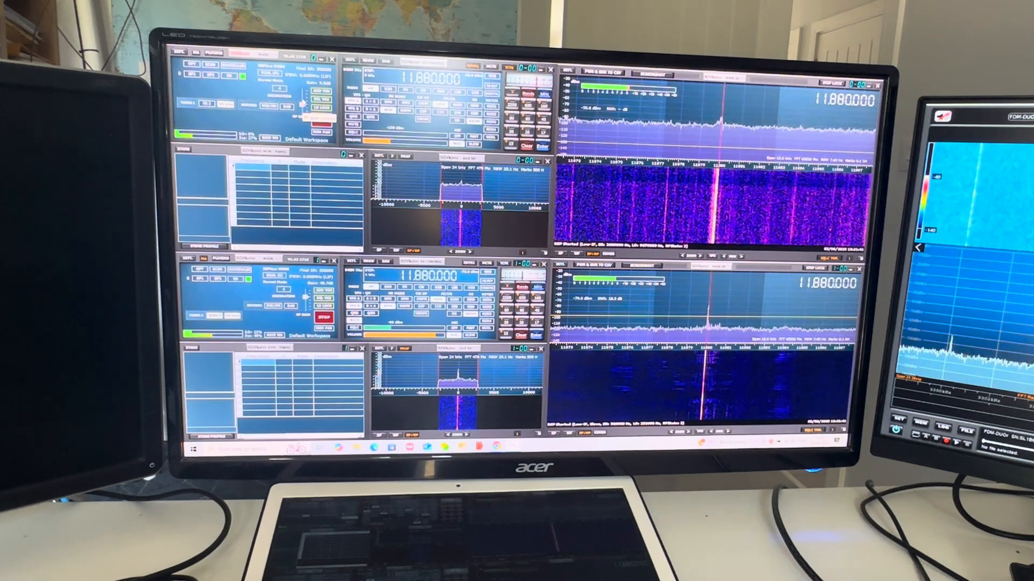
pyautogui.click(323, 119)
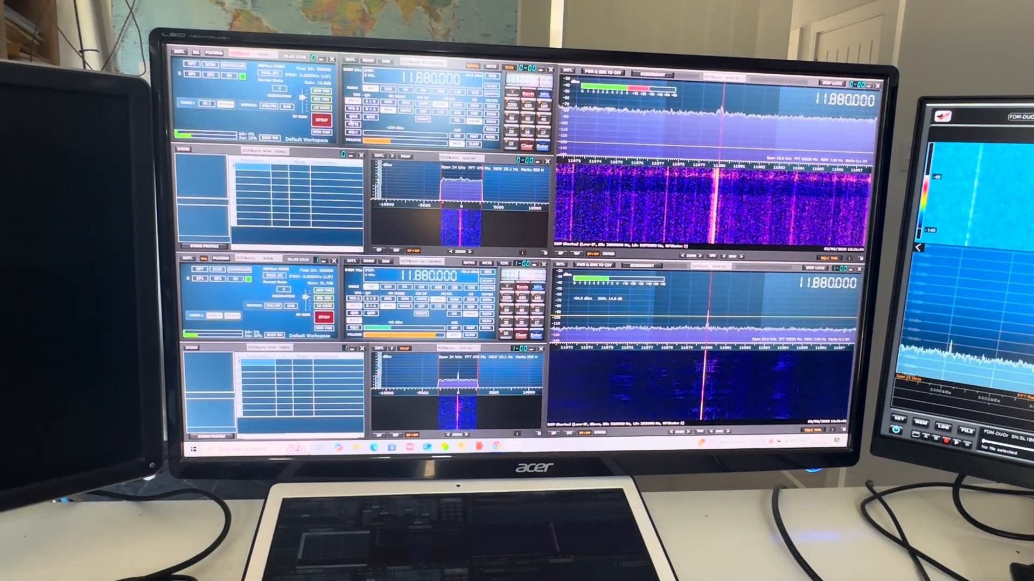